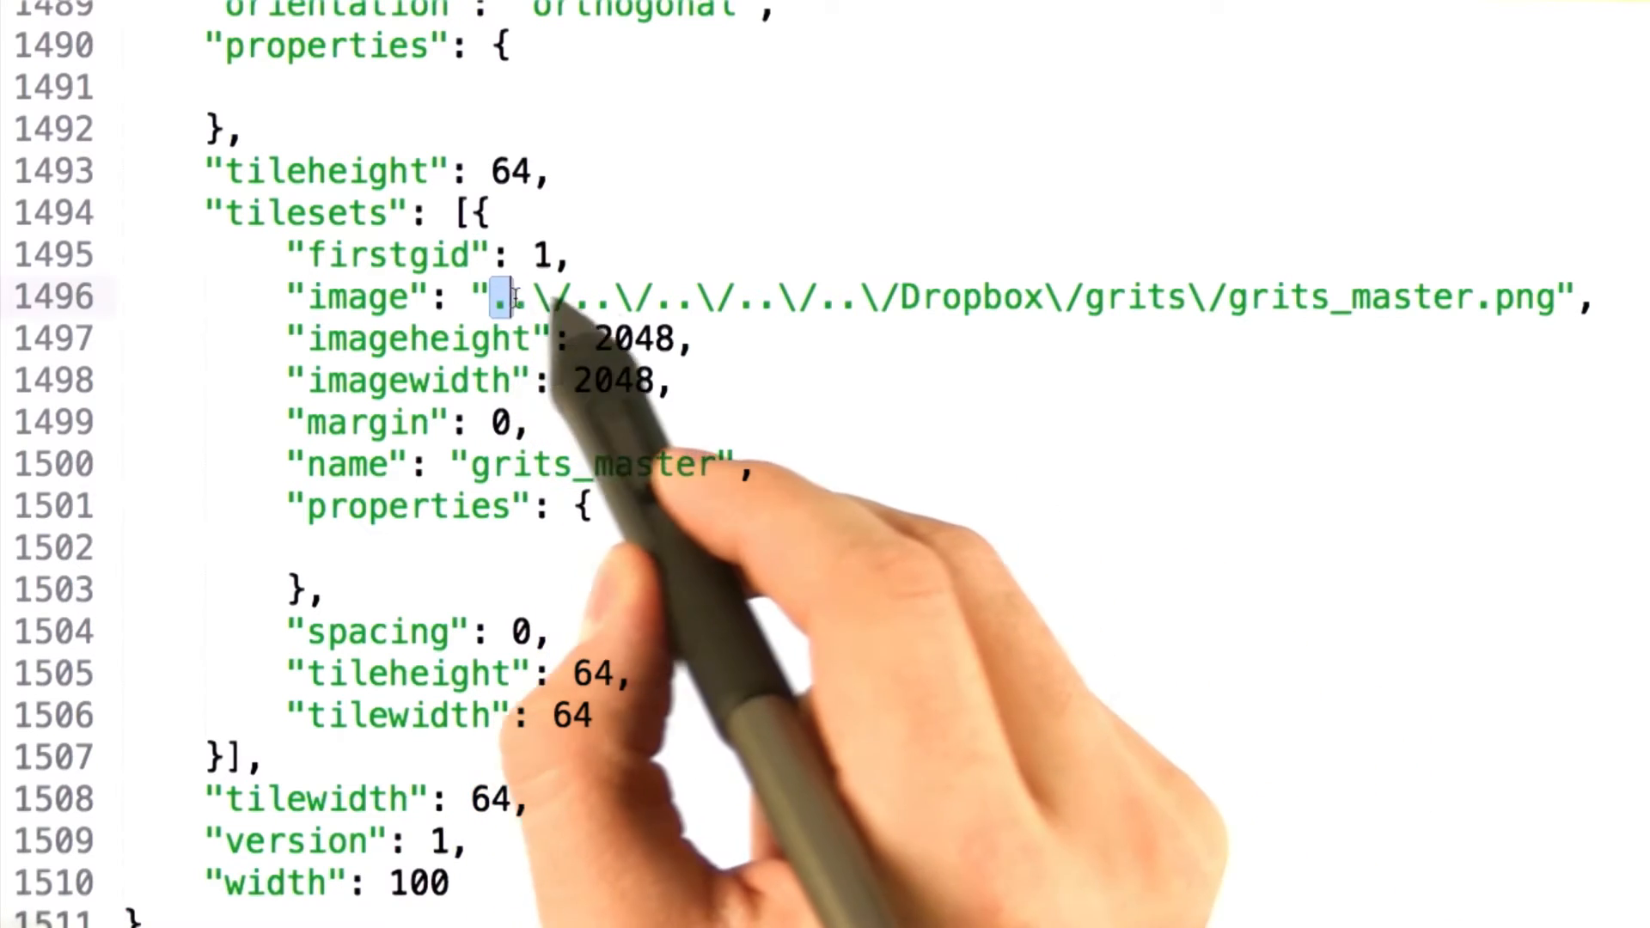
- Select the relative image path to grits_master.png on line 1496
{"action": "left_click_drag", "start_coordinate": [500, 296], "coordinate": [1489, 297]}
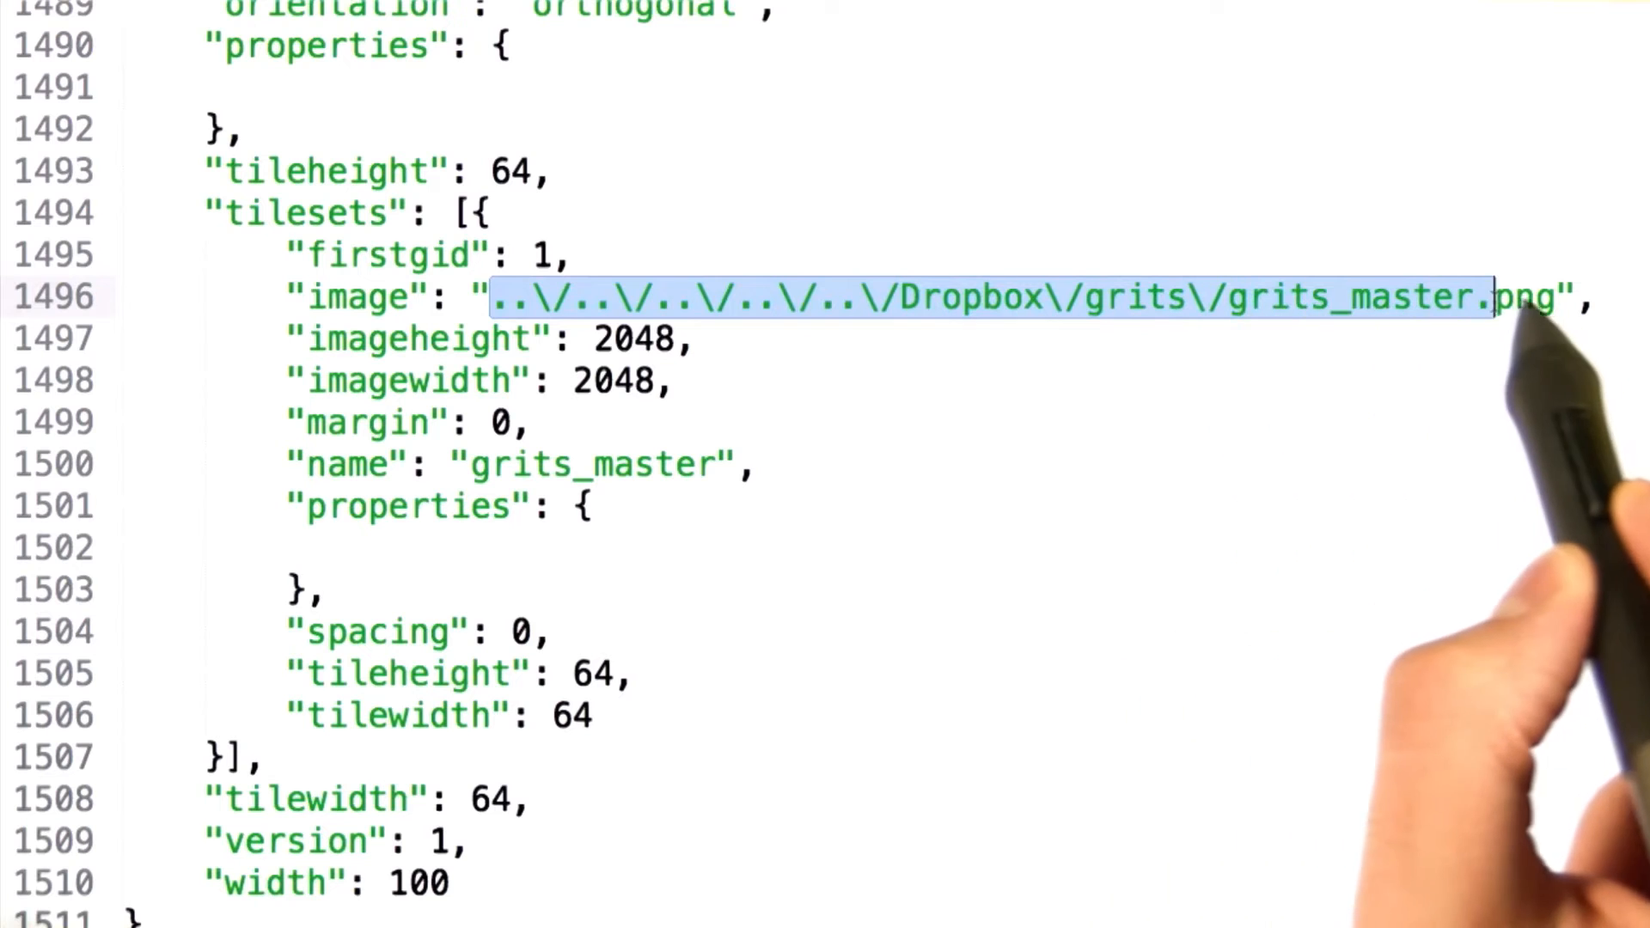